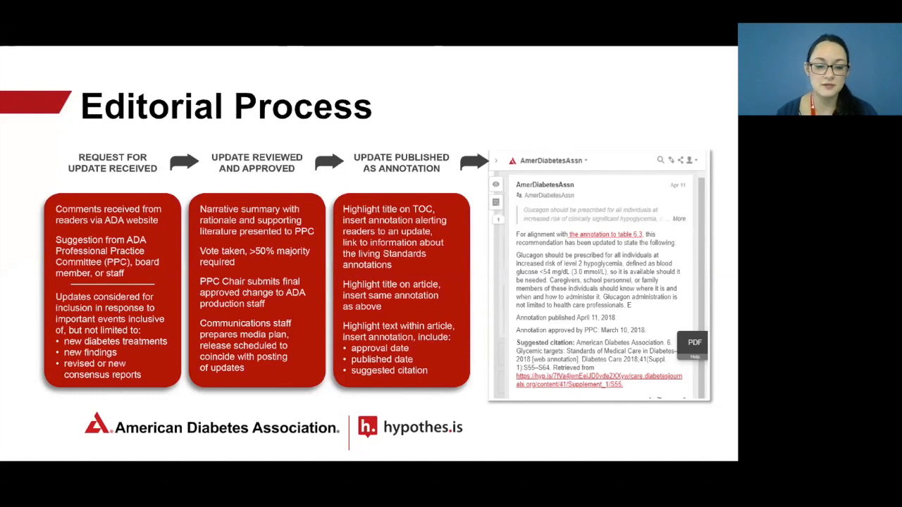
Advance to the 'Editorial Updates: Errata and Corrections' slide with the eLife correction example
key(right)
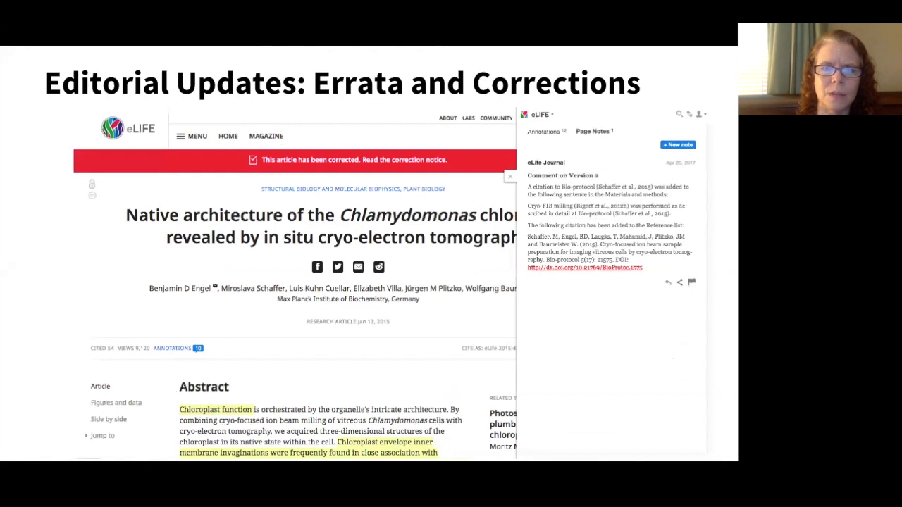
Advance to the 'eJournalPress: Peer Review Integration' slide showing reviewer comments in the annotations panel
key(right)
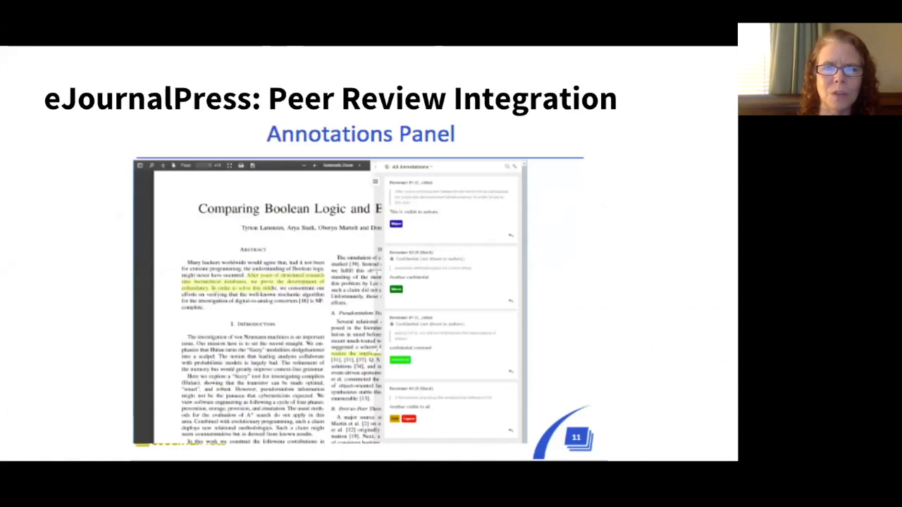
Advance to the 'Automated Annotation of Entities: Scibot/RRIDs' reproducibility slide
key(right)
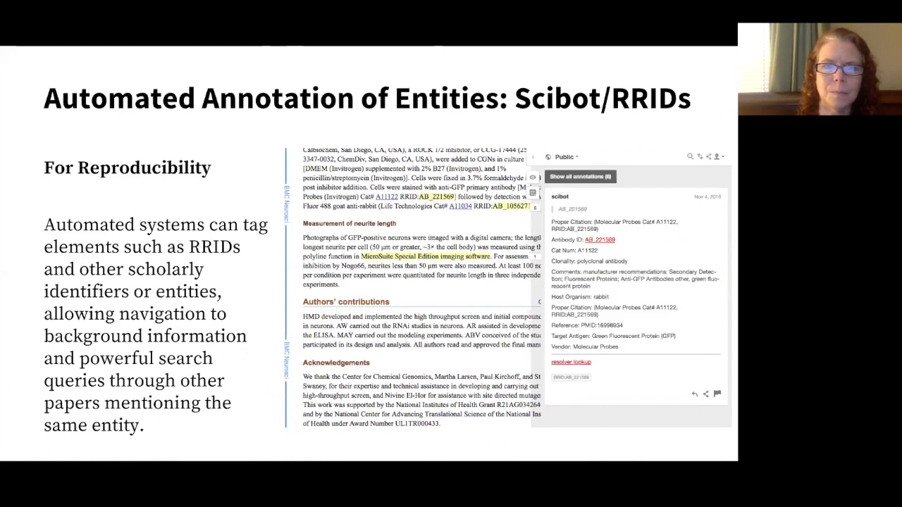
key(Right)
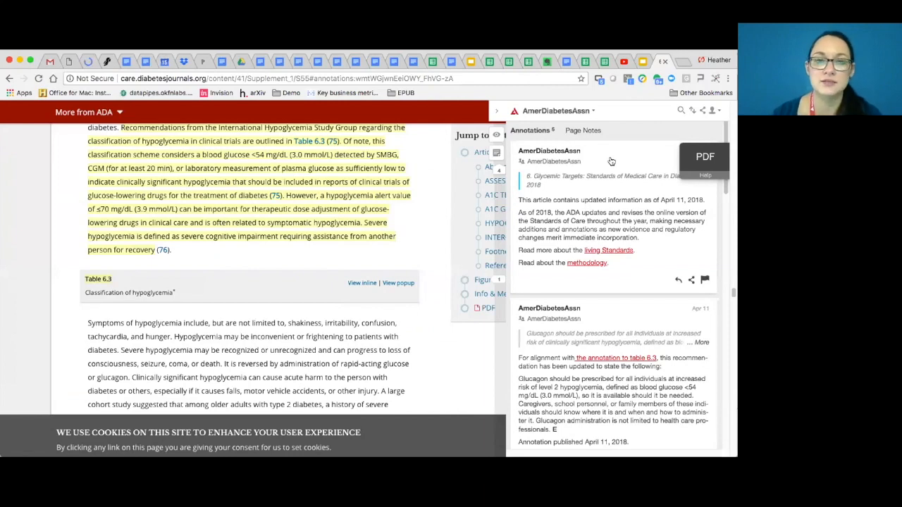
mouse_move(702, 256)
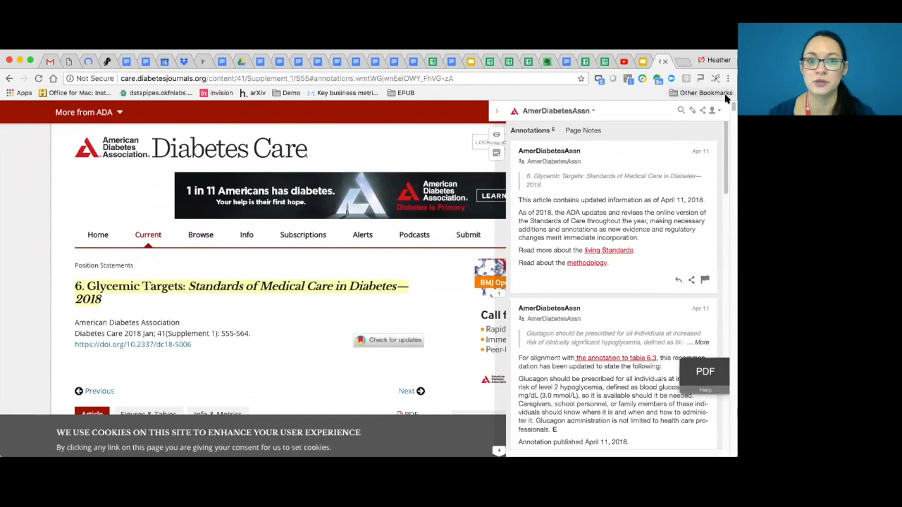
mouse_move(373, 280)
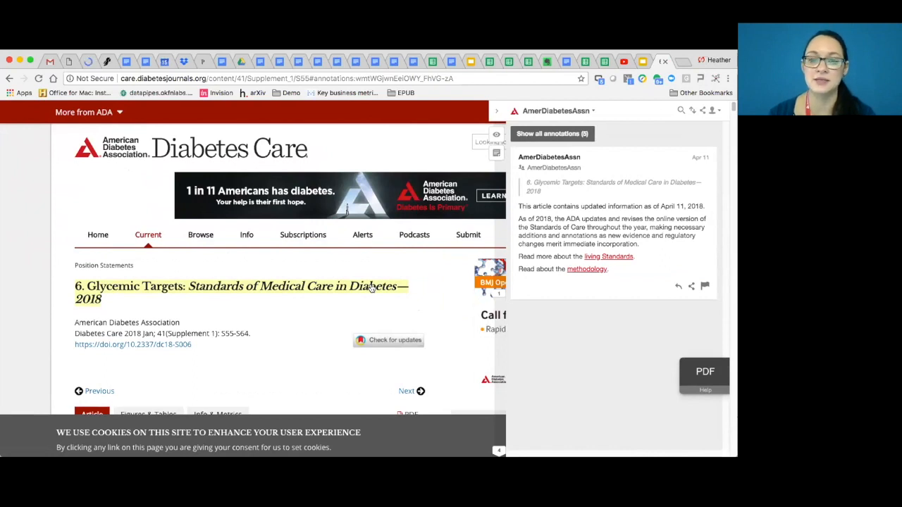
mouse_move(454, 182)
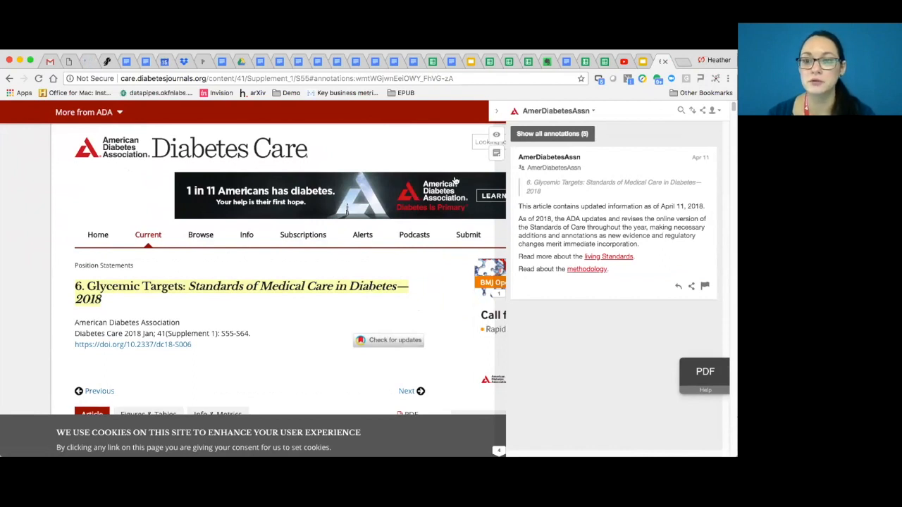
Show all 8 ADA annotations on the Glycemic Targets article and read down through the cards
click(552, 132)
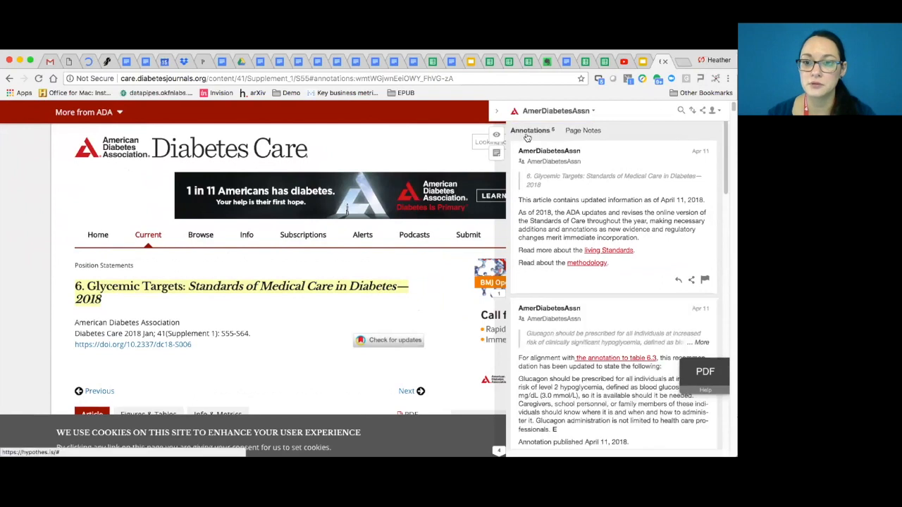
scroll(down, 3)
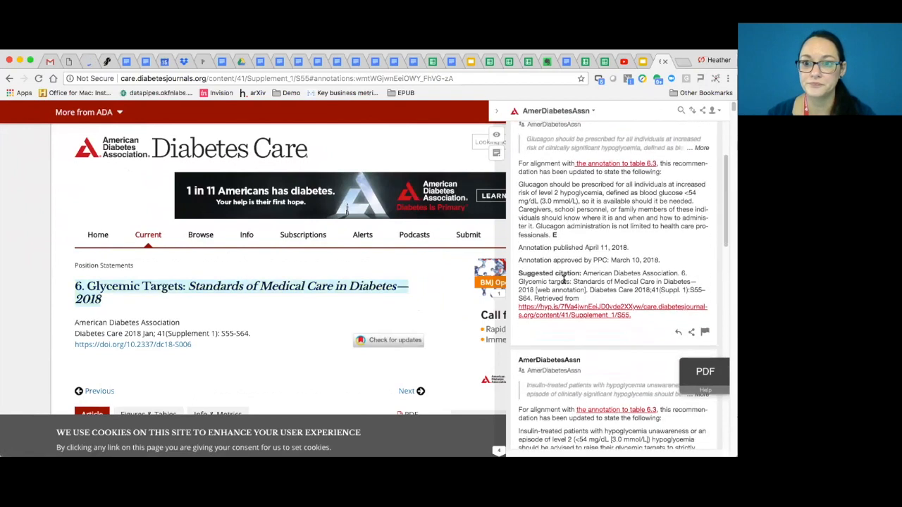
scroll(down, 3)
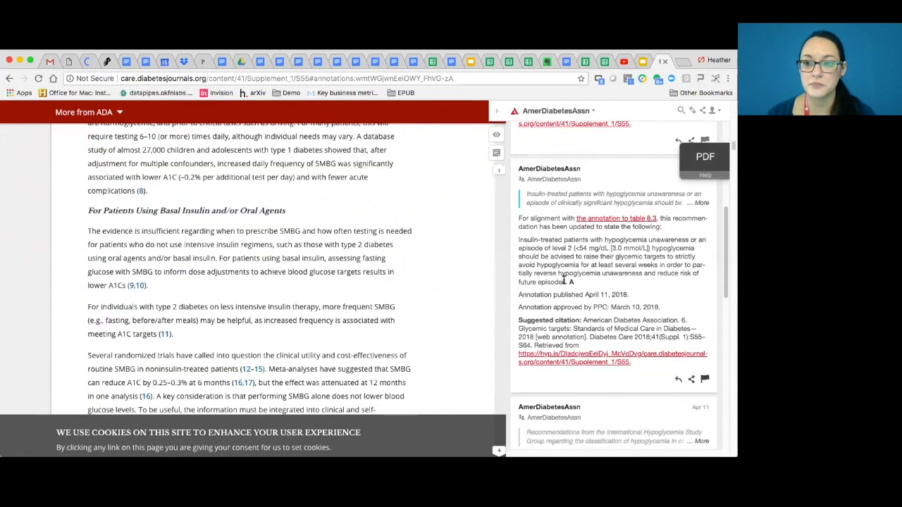
scroll(down, 3)
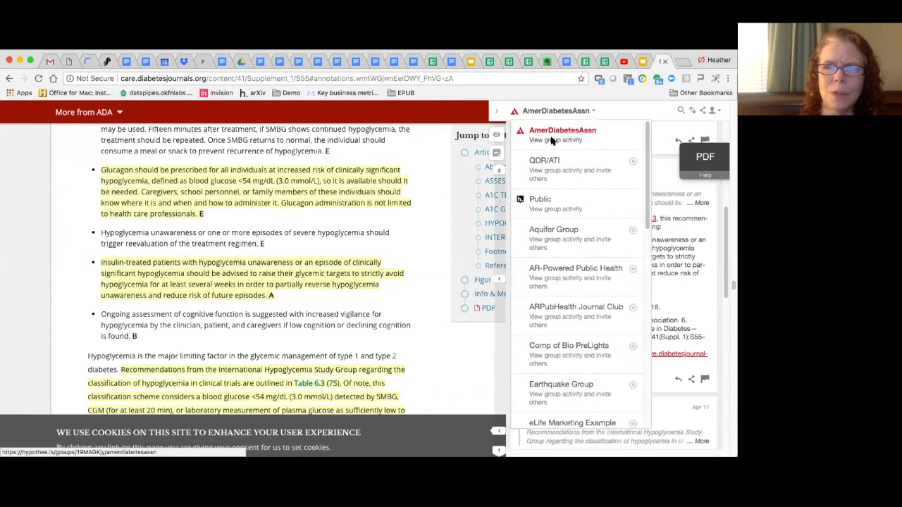
On the AmerDiabetesAssn group page, expand the annotations on the 2018 Abridged for Primary Care Providers article
click(562, 130)
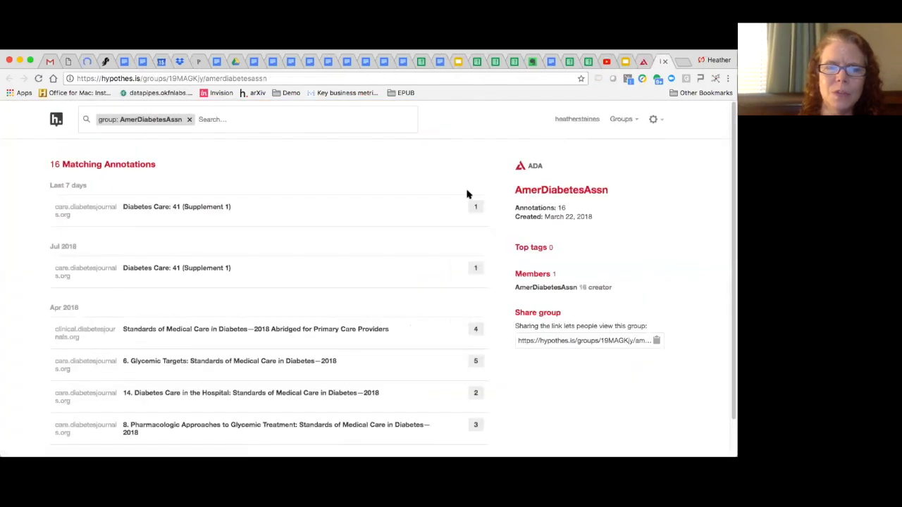
scroll(down, 3)
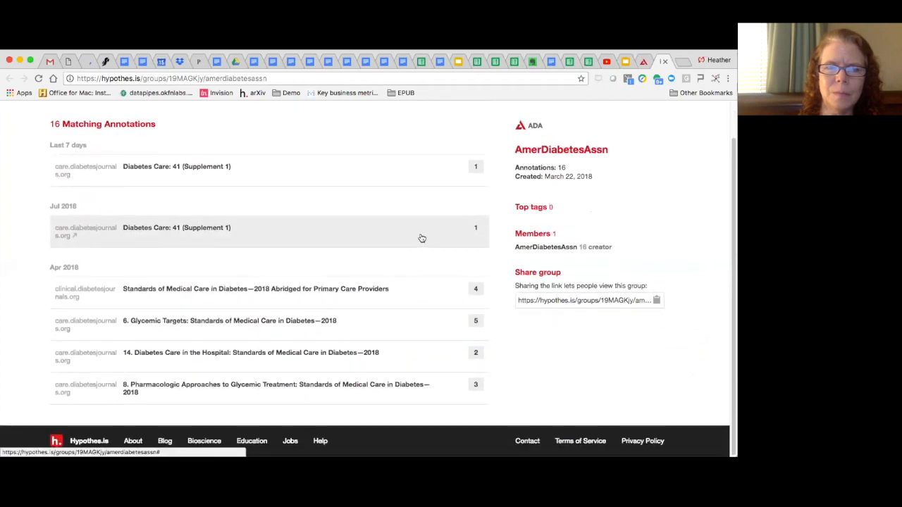
mouse_move(423, 237)
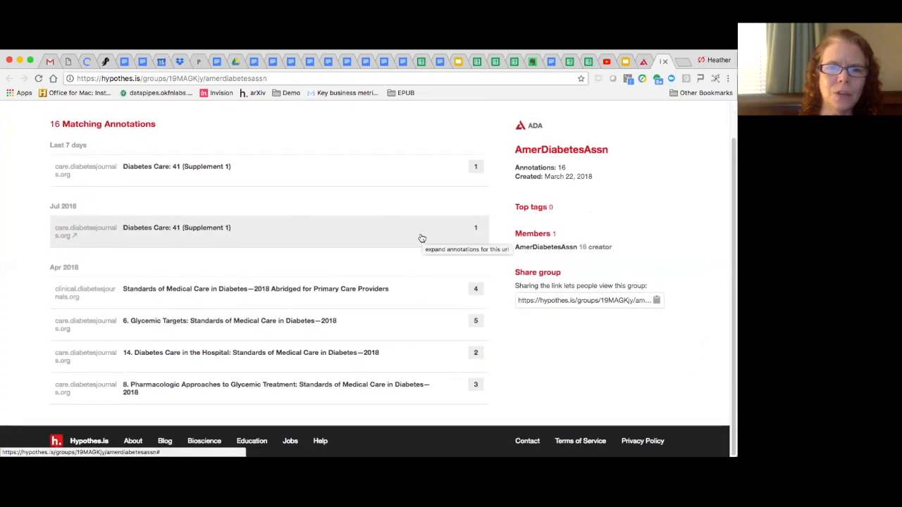
mouse_move(392, 326)
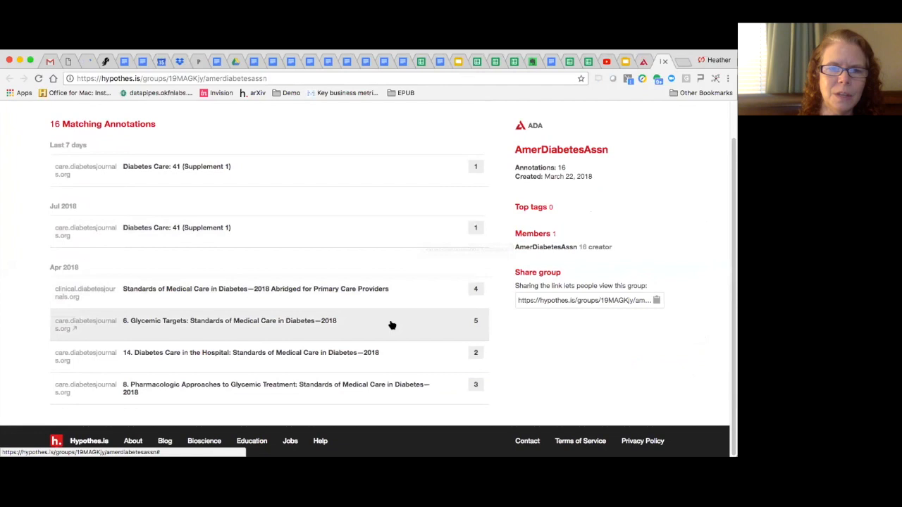
mouse_move(392, 326)
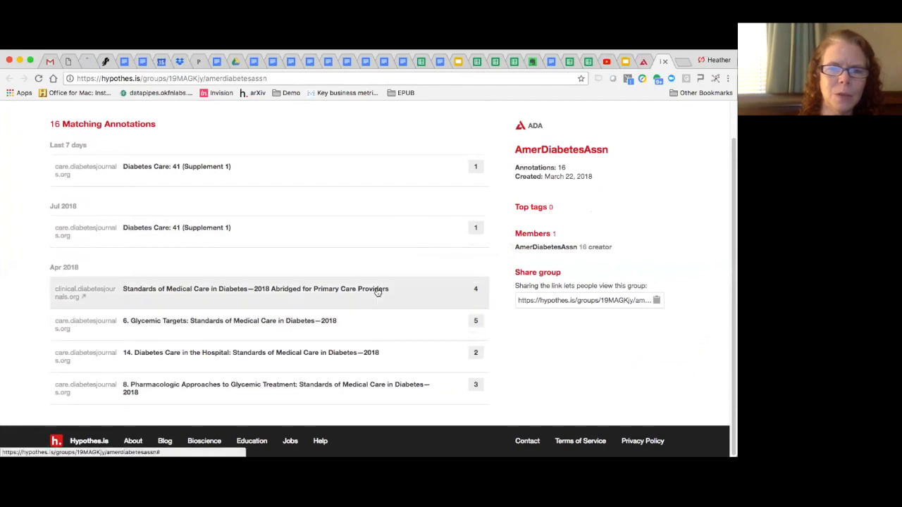
click(255, 288)
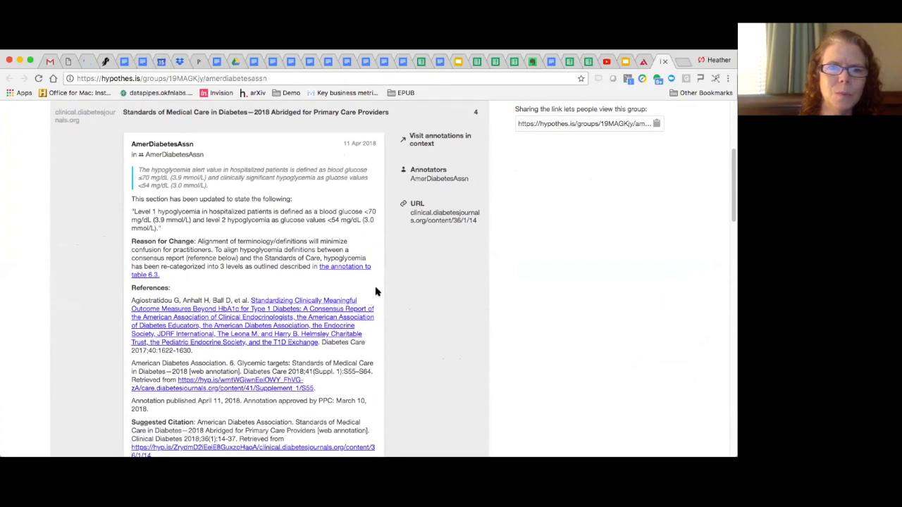
scroll(down, 3)
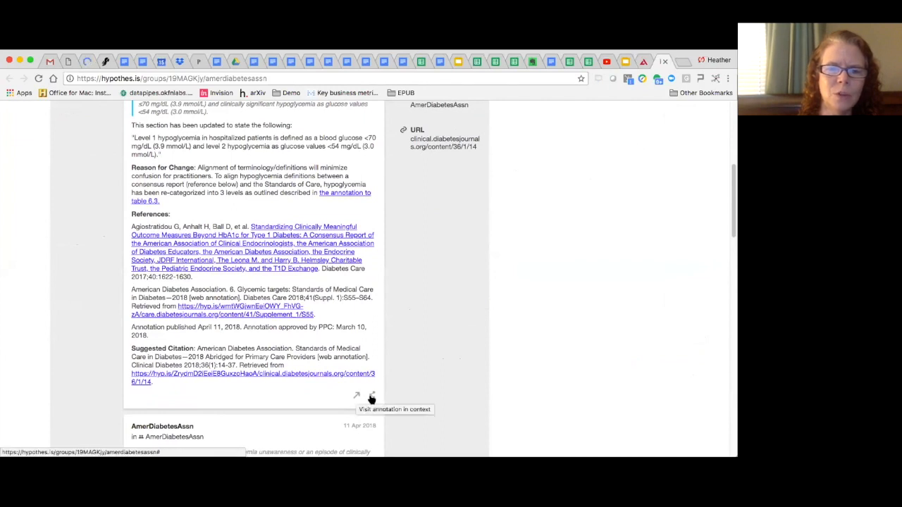
mouse_move(444, 304)
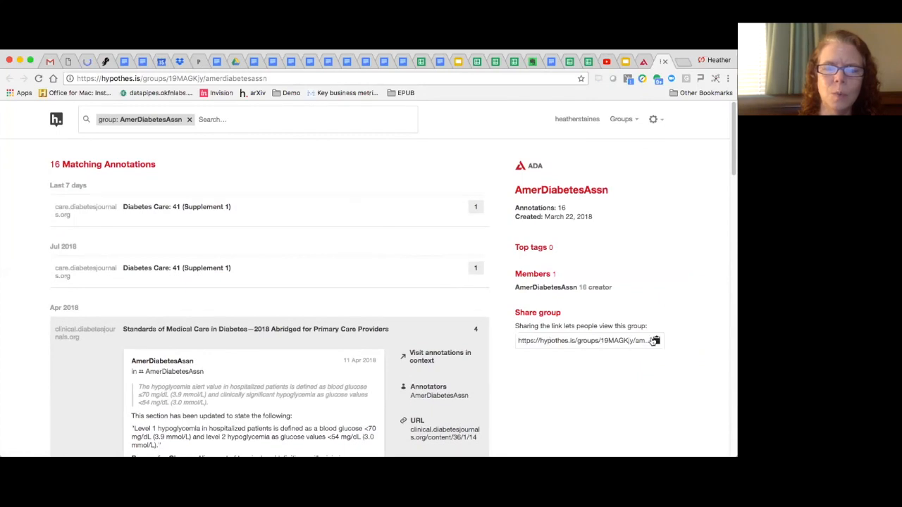
mouse_move(654, 340)
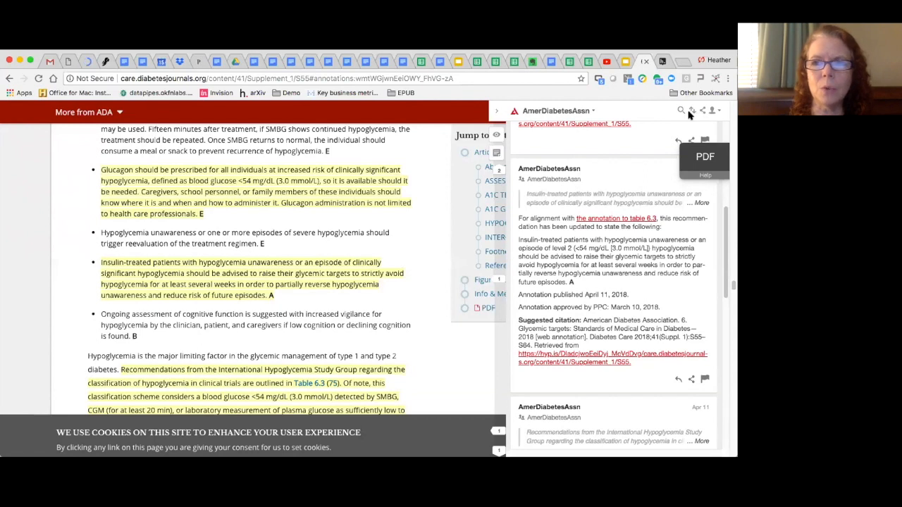
mouse_move(713, 110)
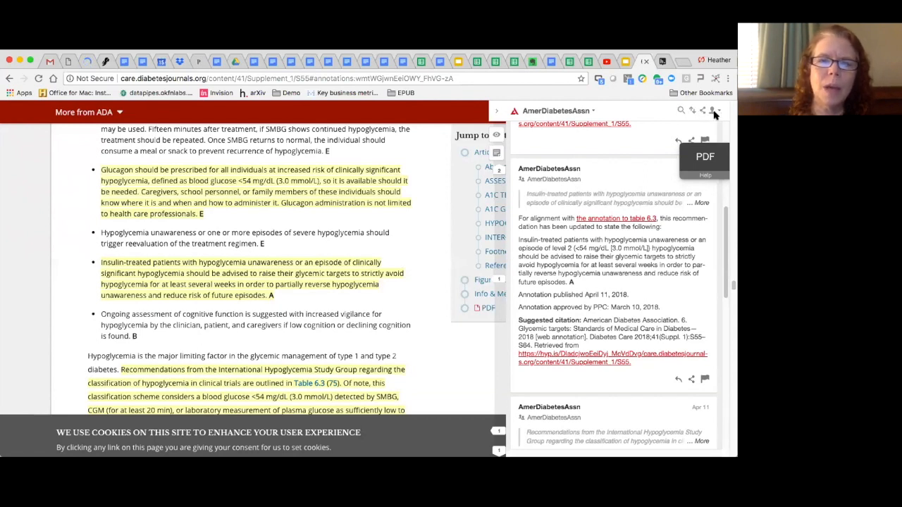
mouse_move(620, 112)
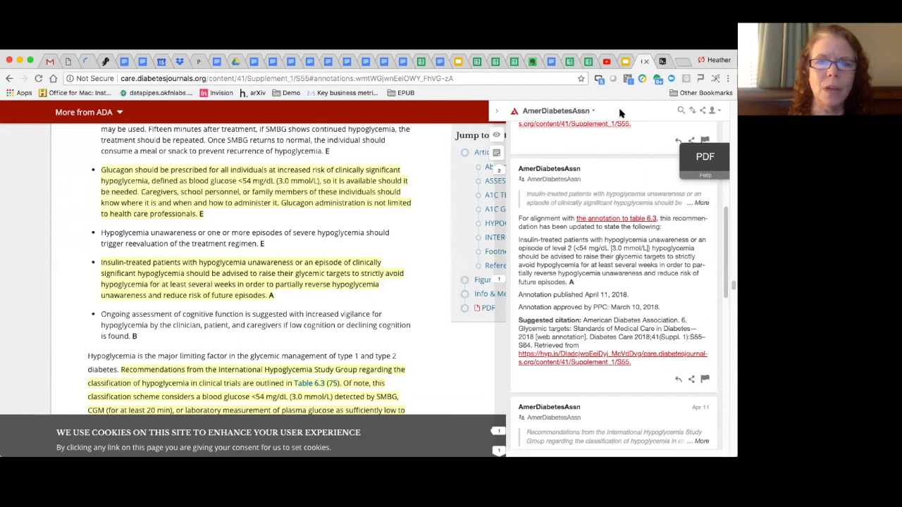
mouse_move(603, 183)
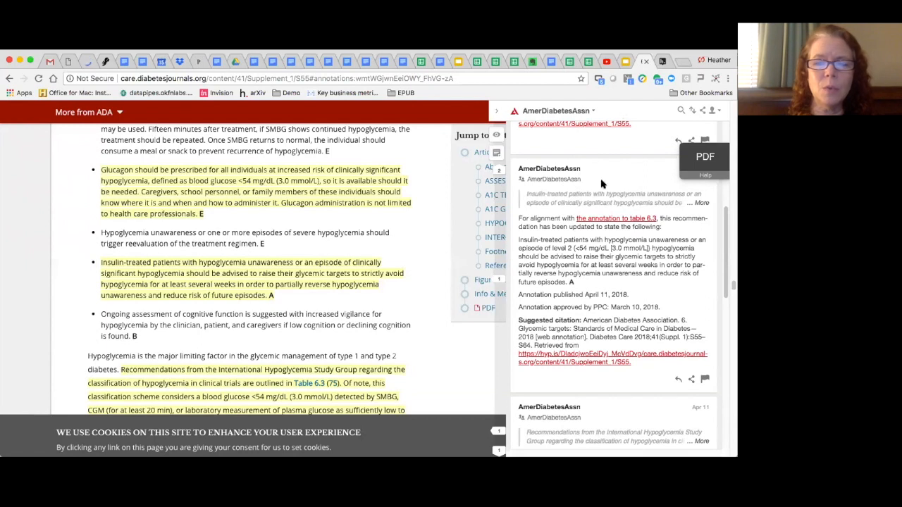
mouse_move(691, 353)
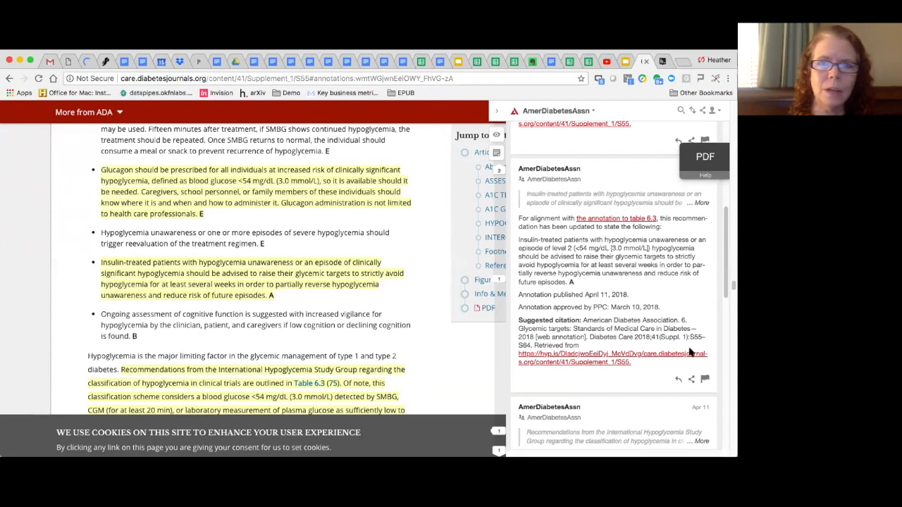